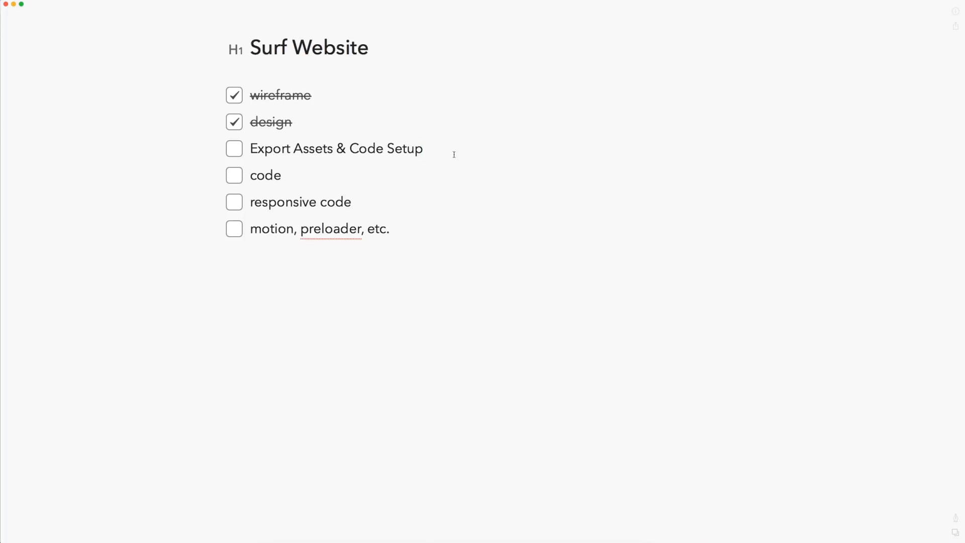
Step: Create a new folder inside 'code' and name it 'images'
{"action": "left_click", "coordinate": [423, 148]}
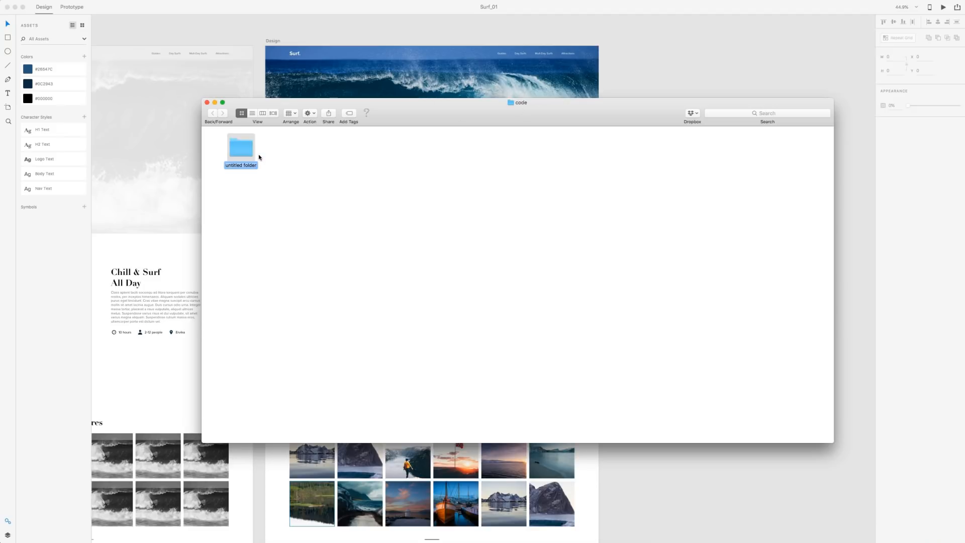
{"action": "type", "text": "images"}
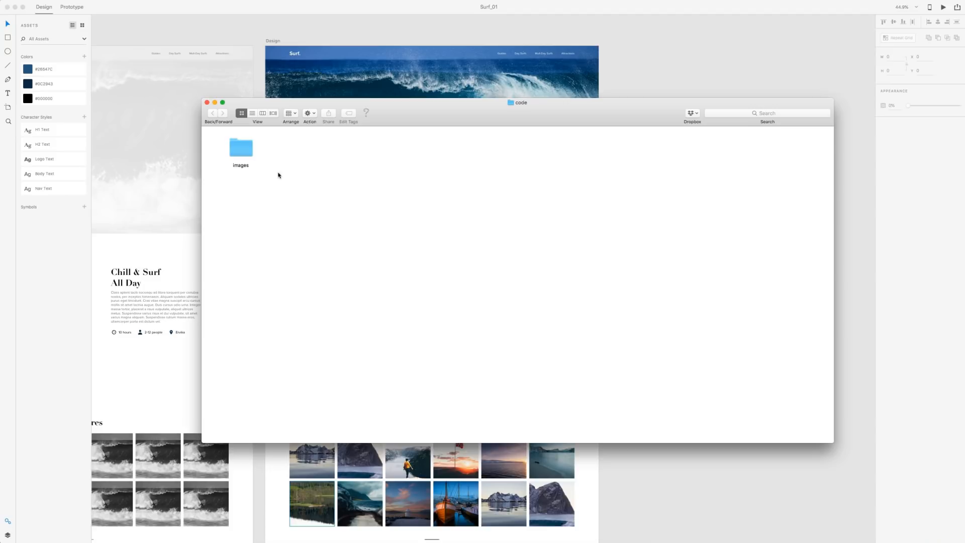
Step: Export the surfer photo beside Chill & Surf as image_01.png into the images folder
{"action": "left_click", "coordinate": [207, 102]}
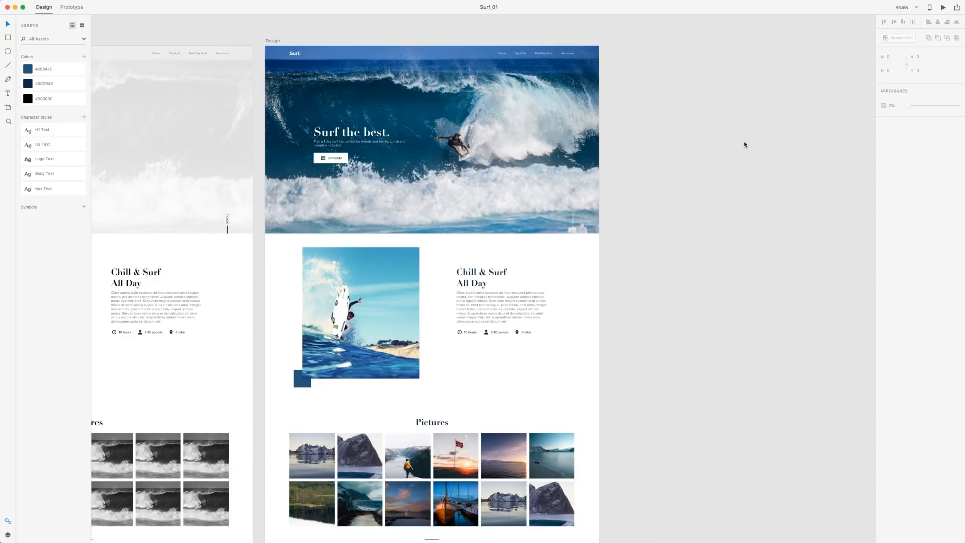
{"action": "scroll", "scroll_direction": "down", "scroll_amount": 3}
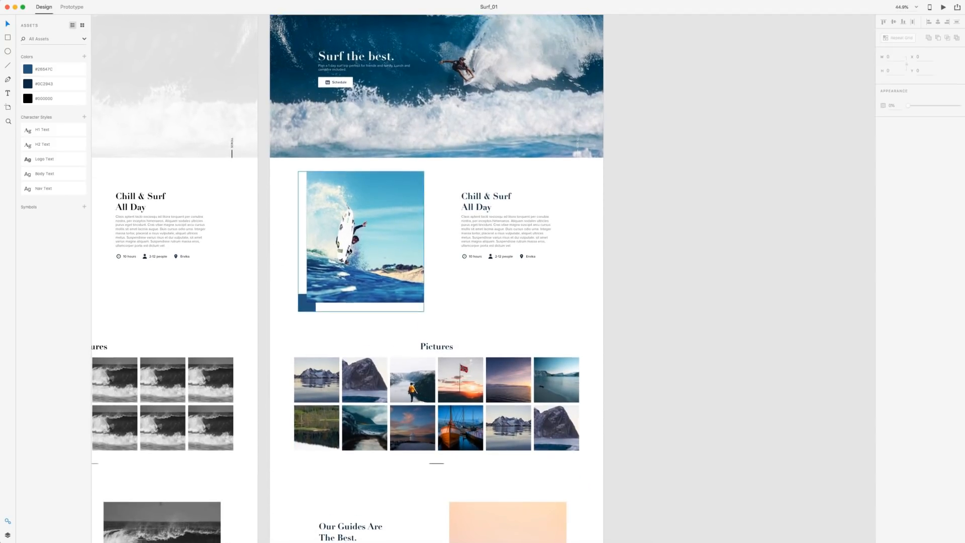
{"action": "left_click", "coordinate": [360, 241]}
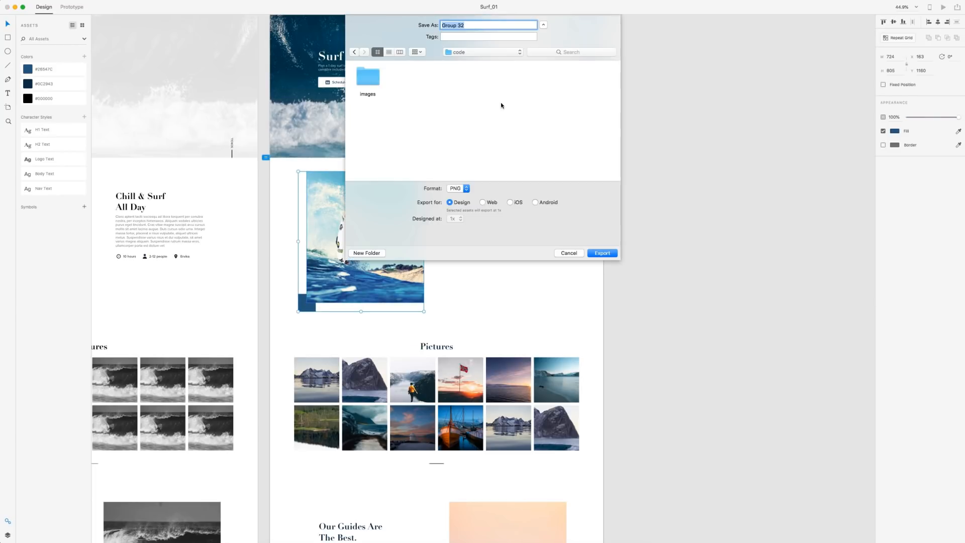
{"action": "double_click", "coordinate": [367, 77]}
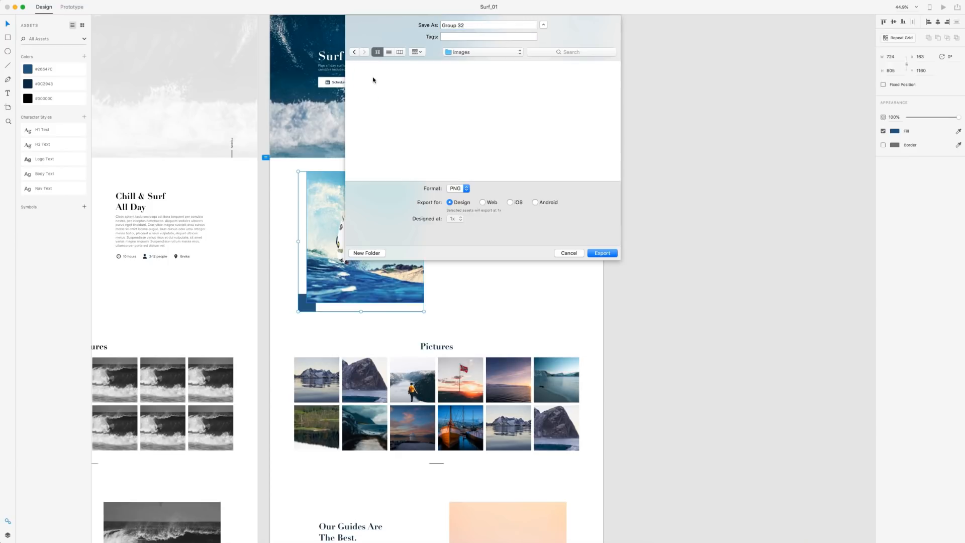
{"action": "left_click", "coordinate": [488, 25]}
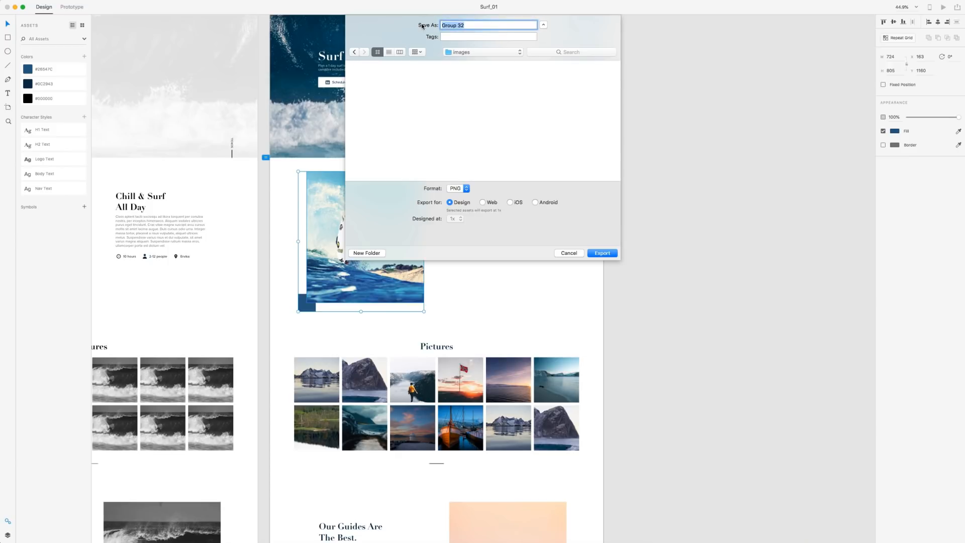
{"action": "type", "text": "image+"}
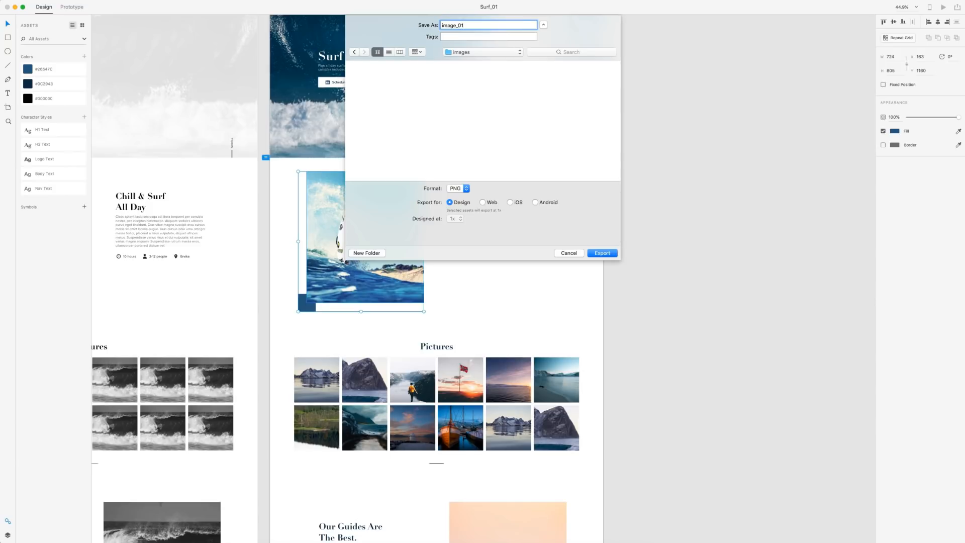
{"action": "left_click", "coordinate": [568, 252]}
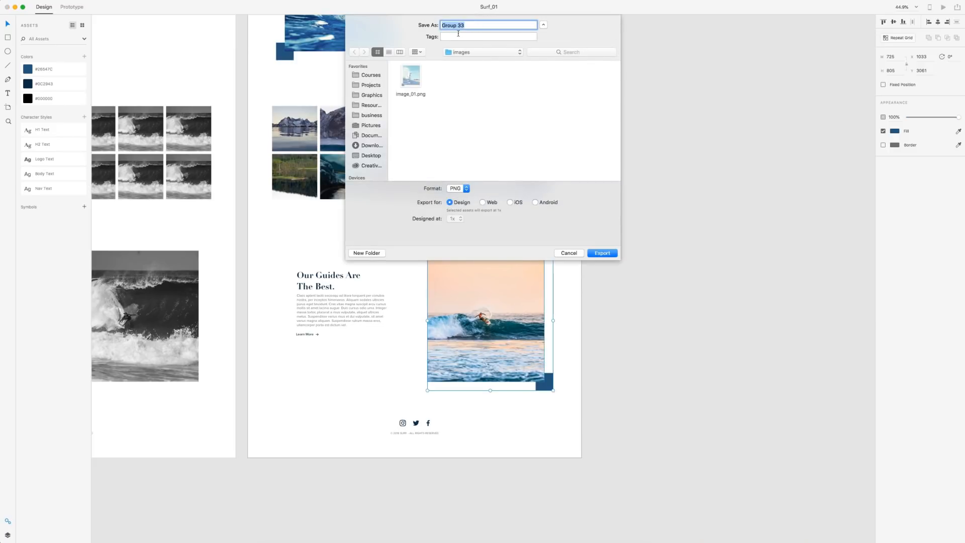
{"action": "type", "text": "images"}
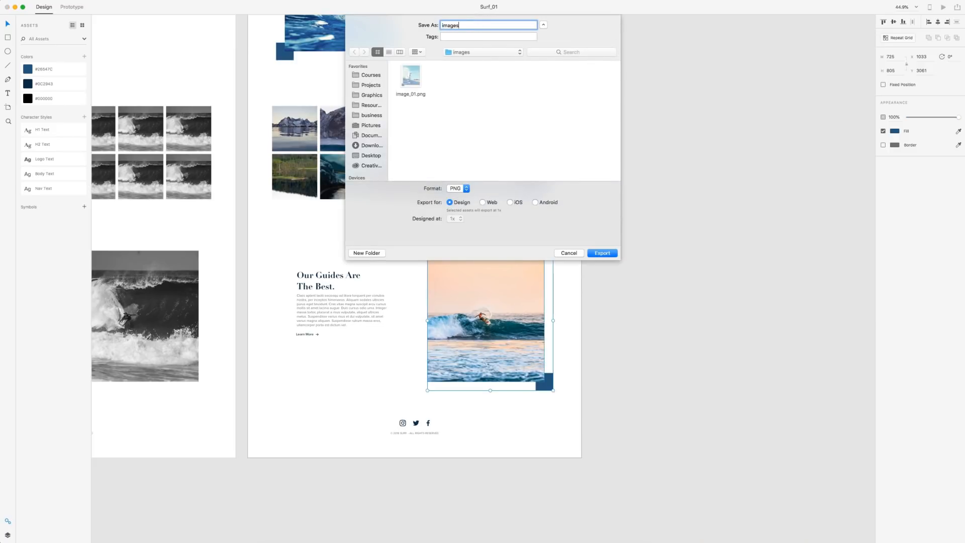
{"action": "type", "text": "image."}
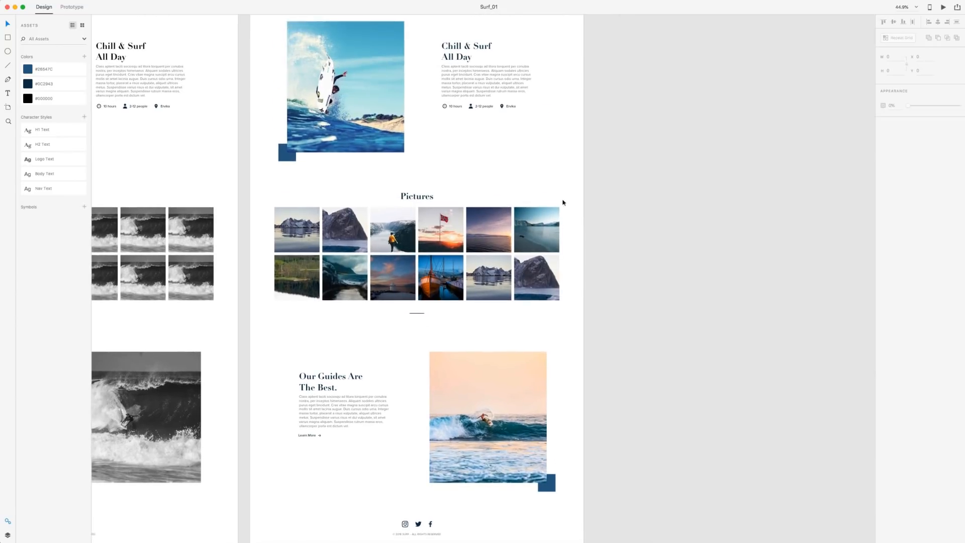
Step: Select the first Pictures gallery photo and the clock shape inside the 10 hours icon
{"action": "left_click", "coordinate": [296, 229]}
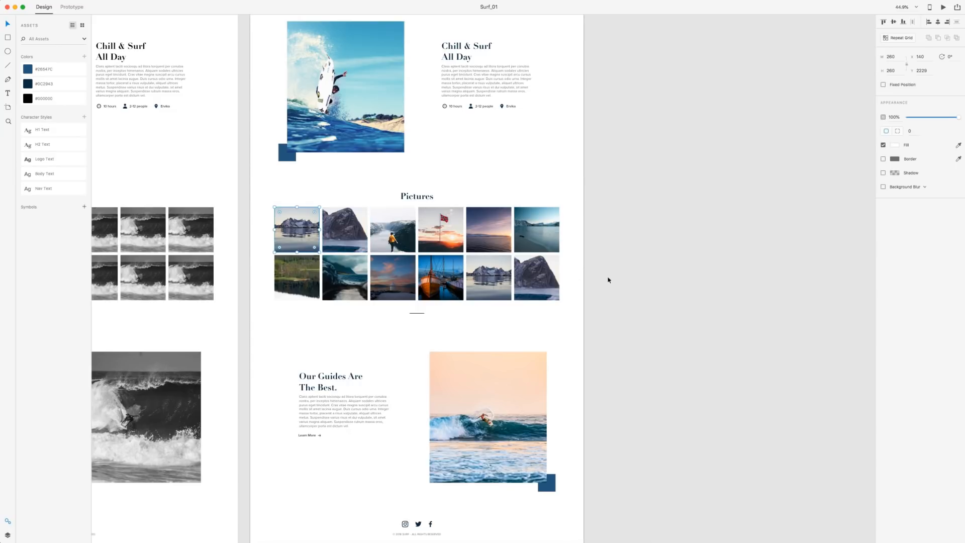
{"action": "left_click", "coordinate": [440, 278]}
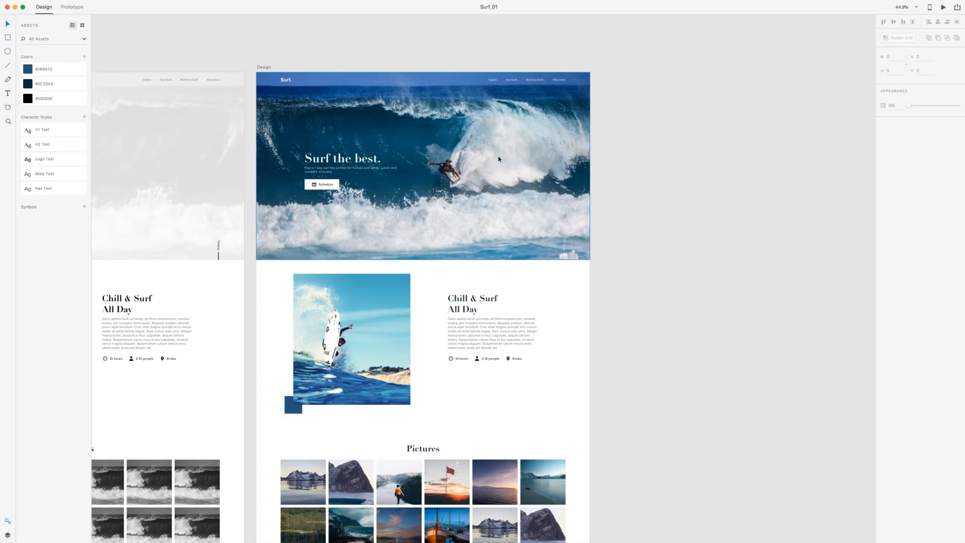
{"action": "mouse_move", "coordinate": [713, 348]}
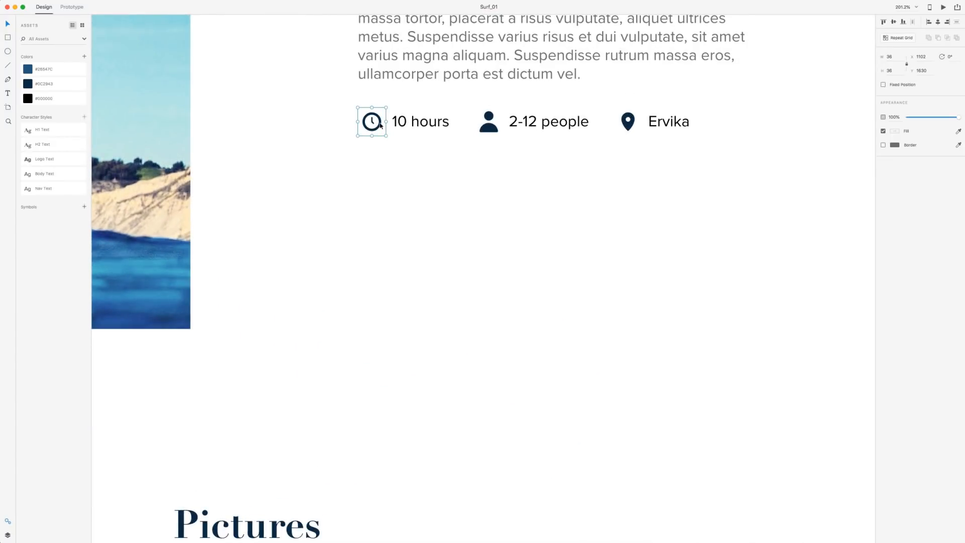
{"action": "double_click", "coordinate": [371, 121]}
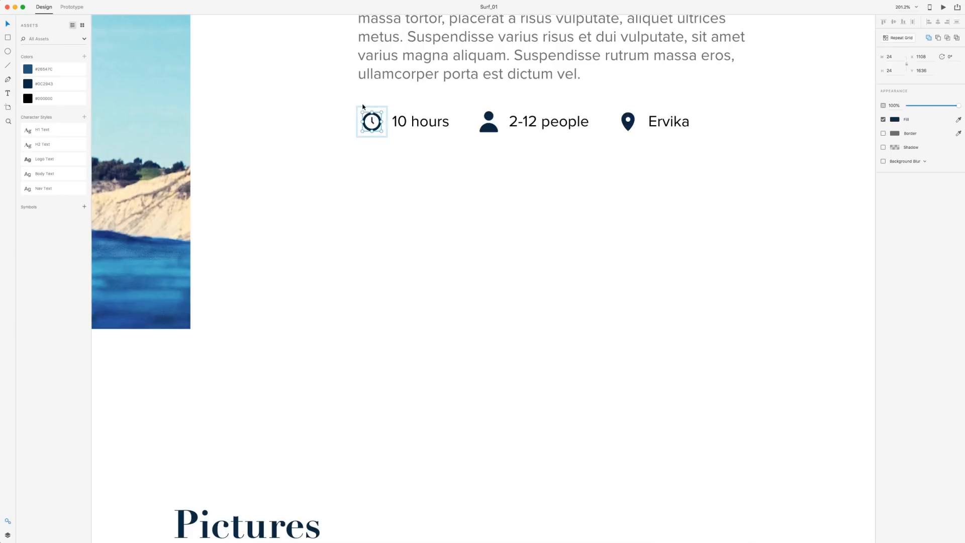
{"action": "left_click", "coordinate": [487, 121]}
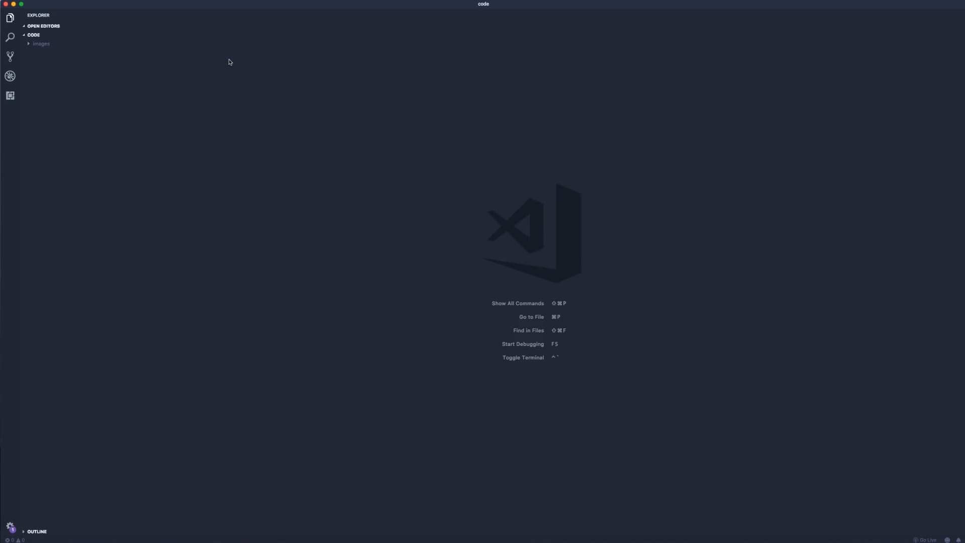
{"action": "mouse_move", "coordinate": [154, 80]}
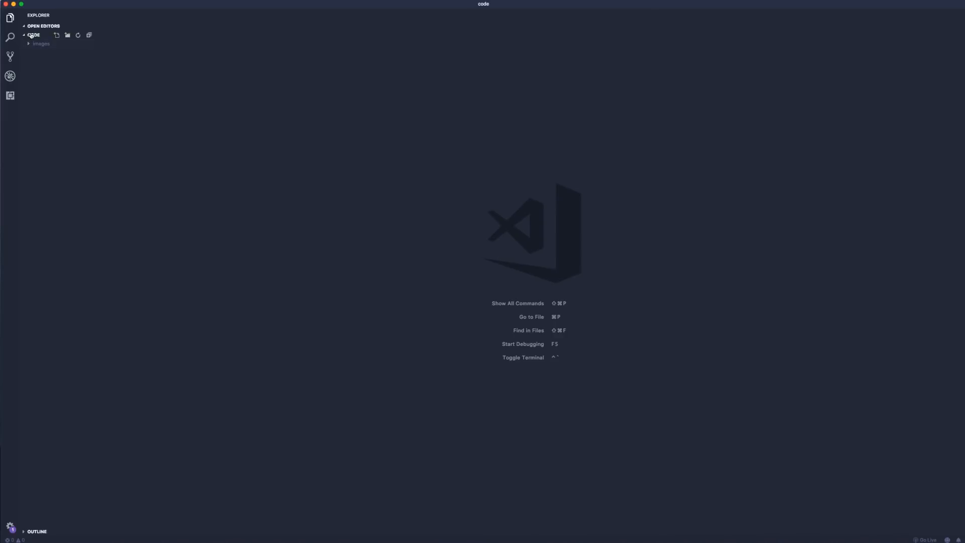
Step: Expand the images folder in the Explorer sidebar to list the exported PNGs
{"action": "left_click", "coordinate": [41, 44]}
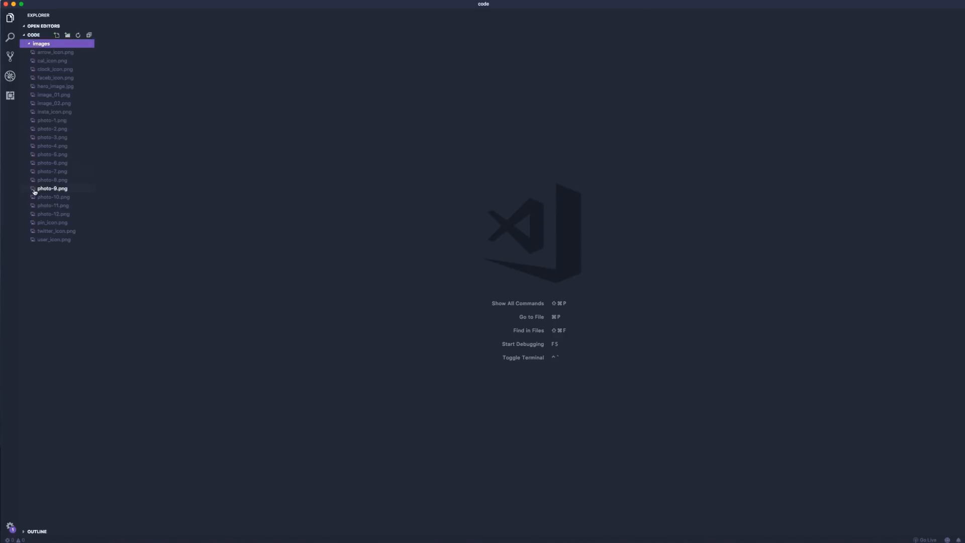
{"action": "left_click", "coordinate": [41, 44]}
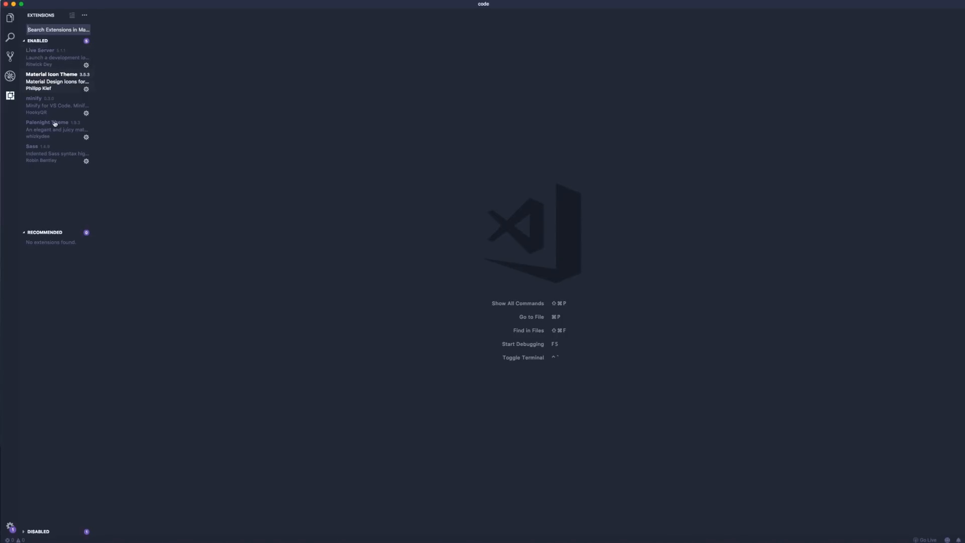
Step: View the Sass extension's details page from the Enabled extensions list
{"action": "left_click", "coordinate": [57, 153]}
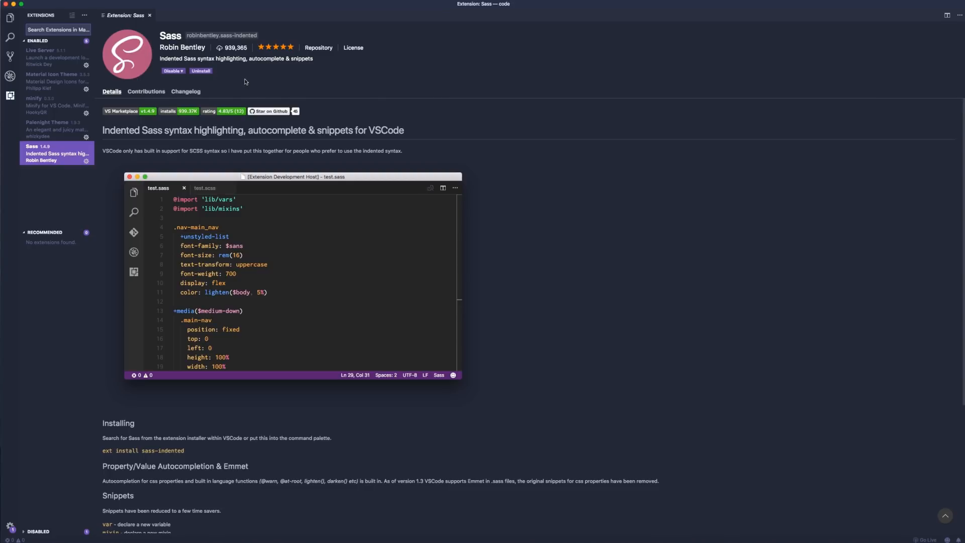
{"action": "mouse_move", "coordinate": [315, 199]}
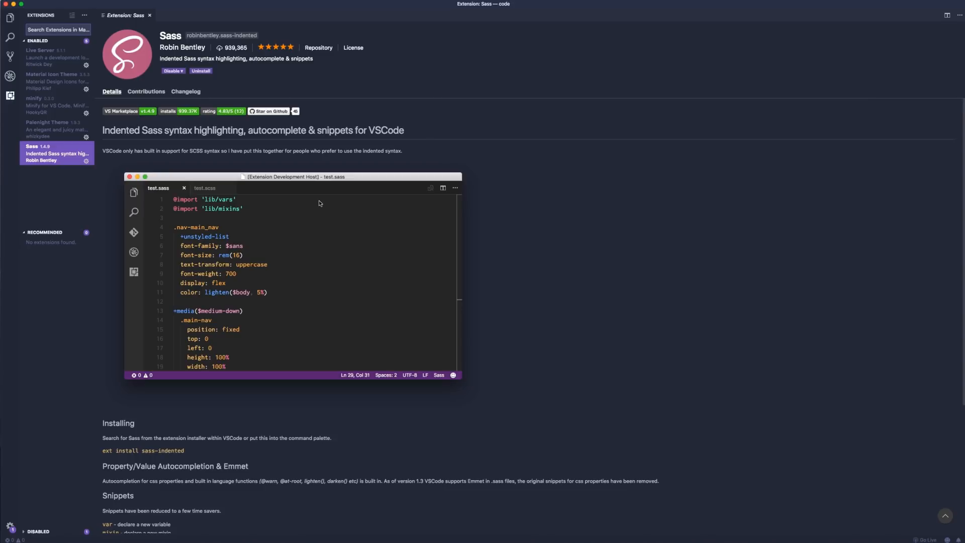
{"action": "mouse_move", "coordinate": [329, 145]}
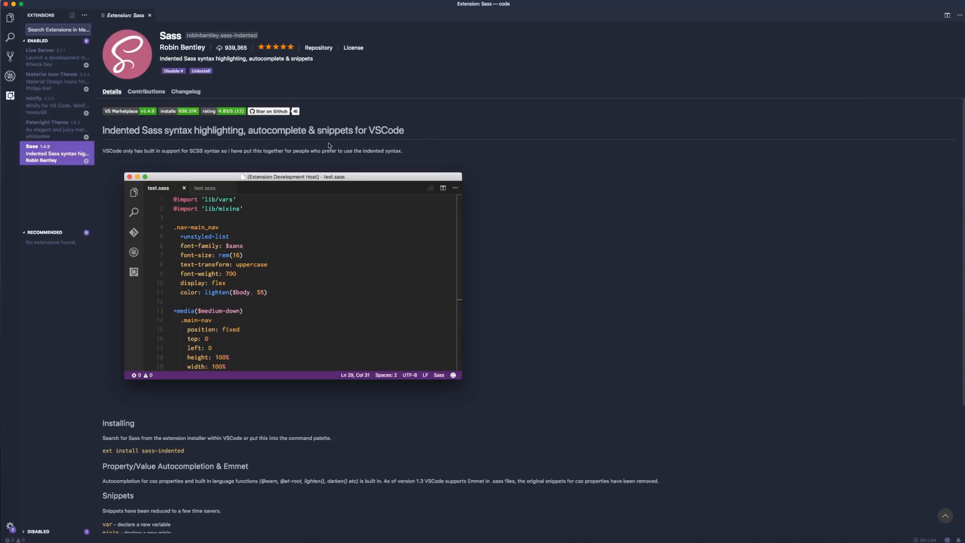
{"action": "left_click", "coordinate": [149, 14]}
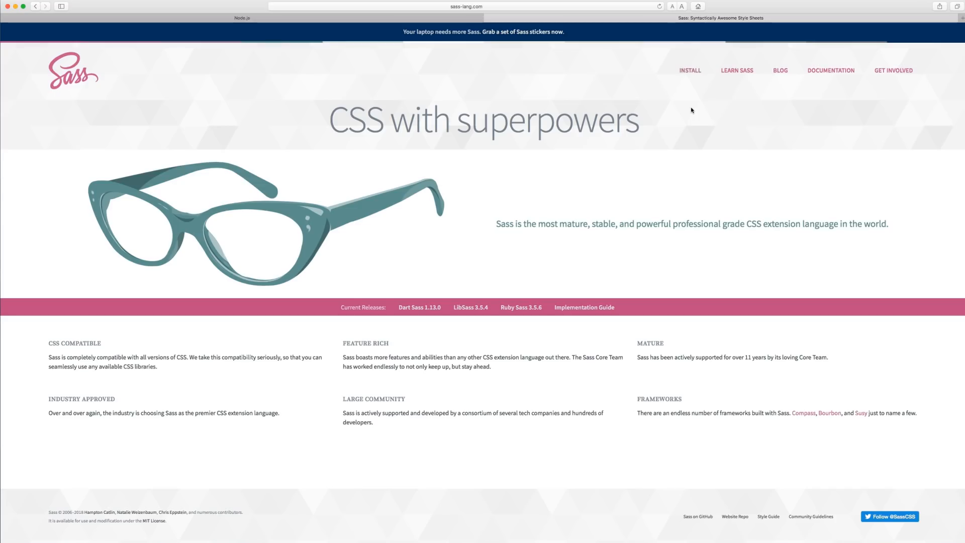
{"action": "mouse_move", "coordinate": [705, 113]}
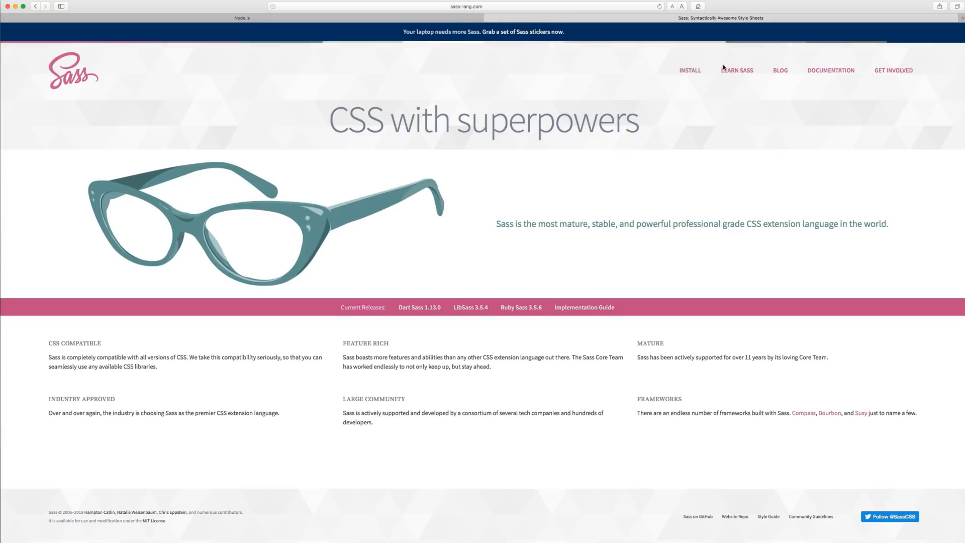
Step: Go to Install on sass-lang.com and scroll to the Command Line section
{"action": "left_click", "coordinate": [688, 69]}
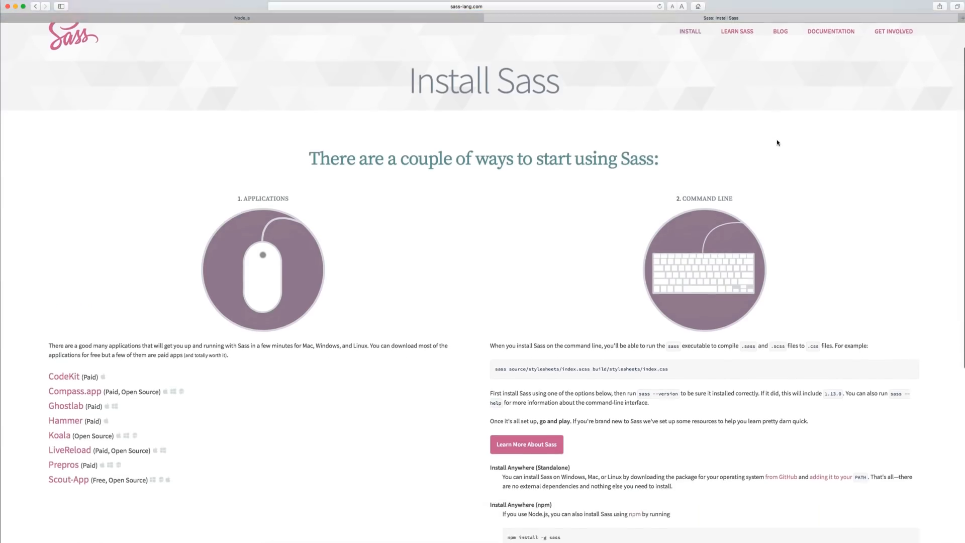
{"action": "scroll", "scroll_direction": "down", "scroll_amount": 3}
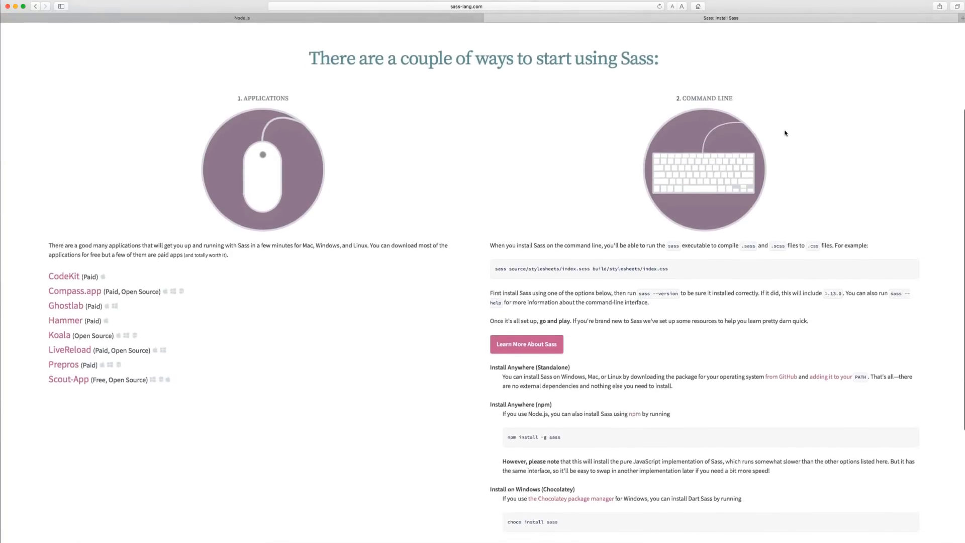
{"action": "scroll", "scroll_direction": "down", "scroll_amount": 3}
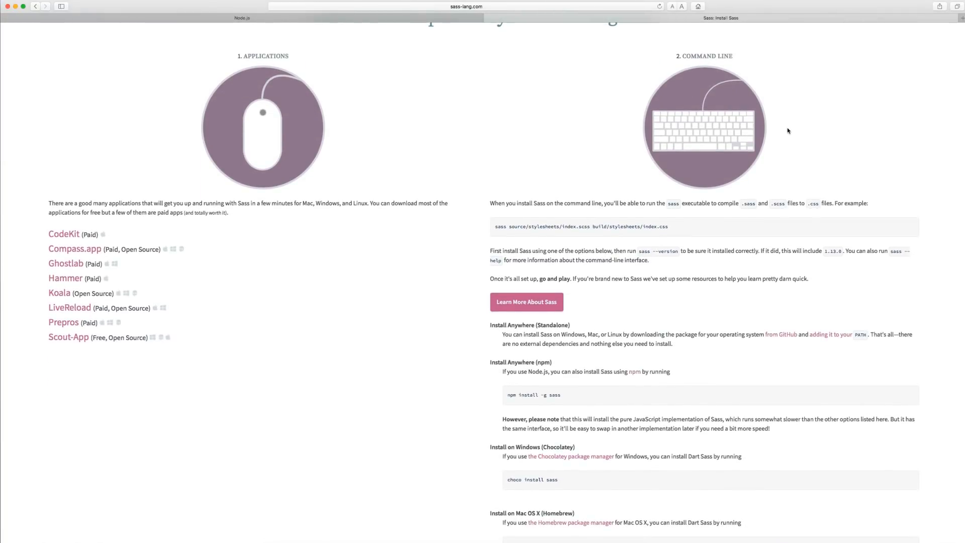
{"action": "mouse_move", "coordinate": [681, 258]}
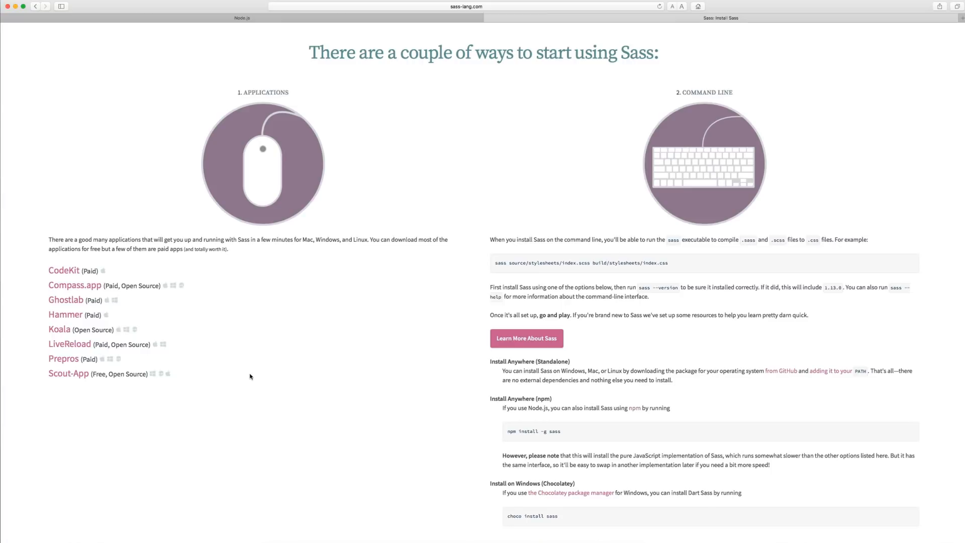
{"action": "scroll", "scroll_direction": "down", "scroll_amount": 3}
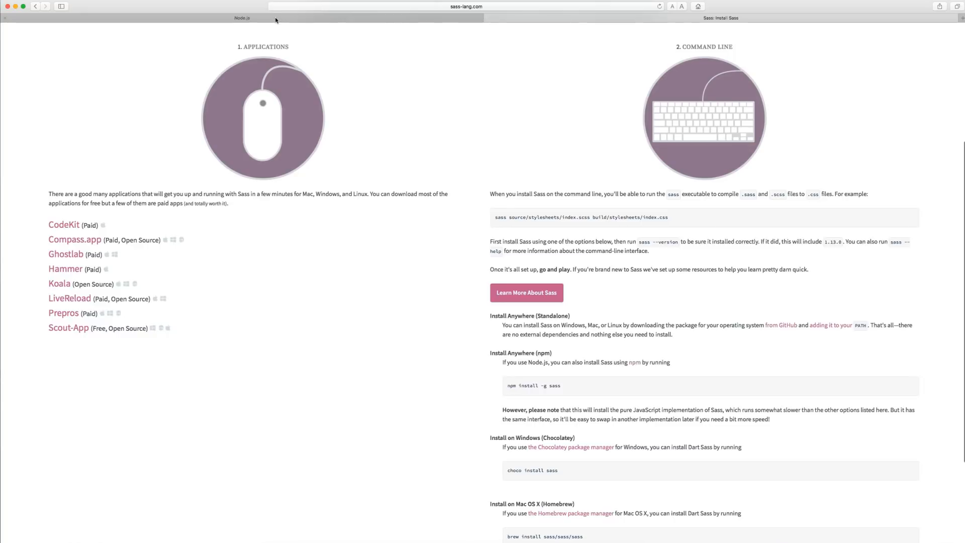
Step: Visit the Node.js tab briefly, then return to the 'Sass: Install Sass' tab
{"action": "left_click", "coordinate": [241, 18]}
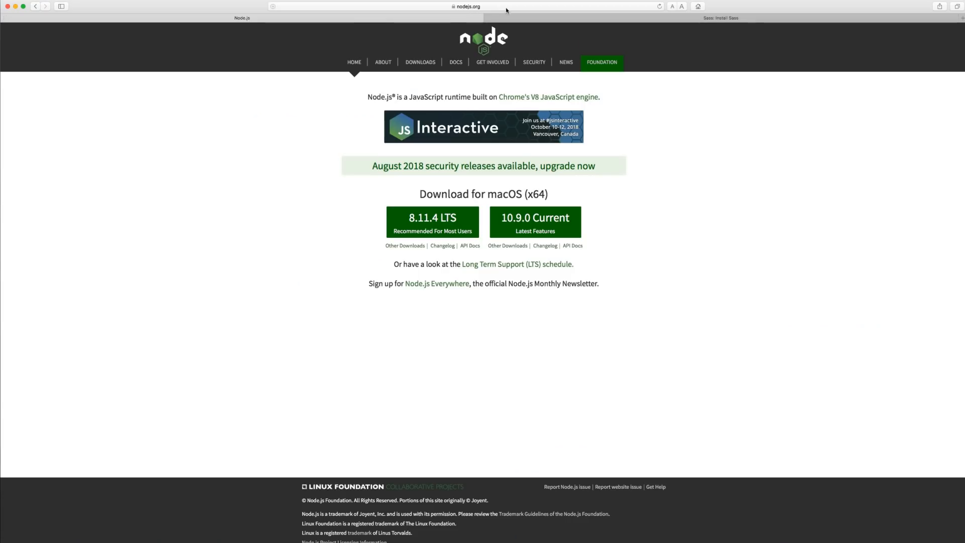
{"action": "mouse_move", "coordinate": [341, 246]}
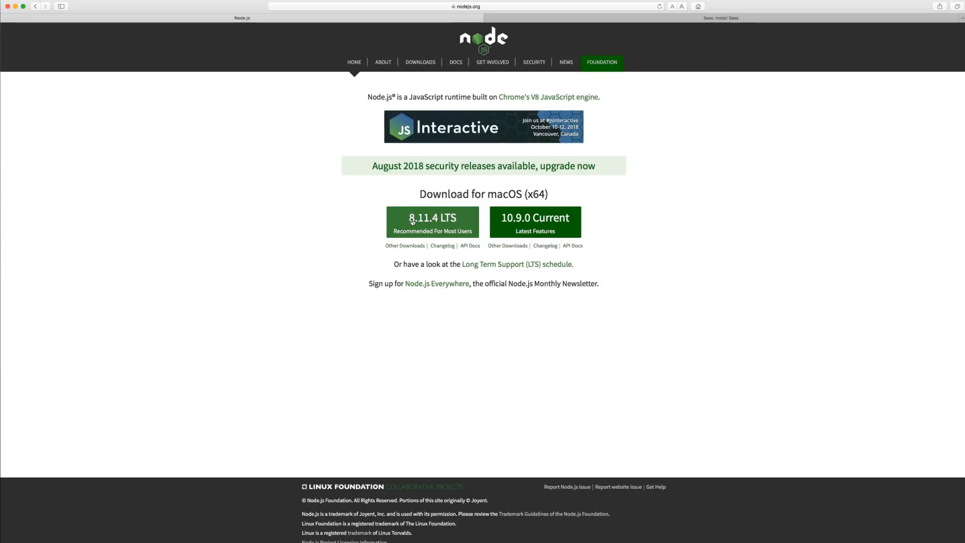
{"action": "mouse_move", "coordinate": [439, 228]}
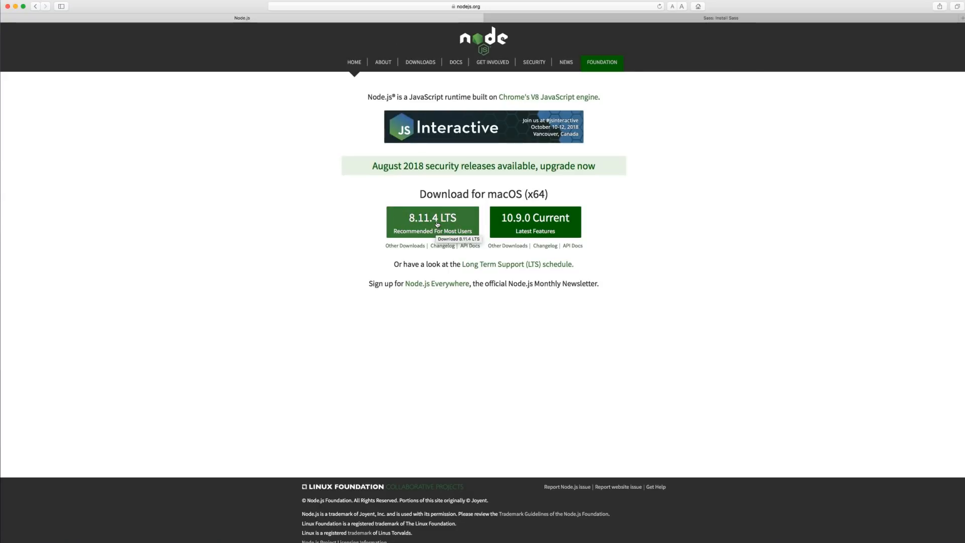
{"action": "mouse_move", "coordinate": [589, 146]}
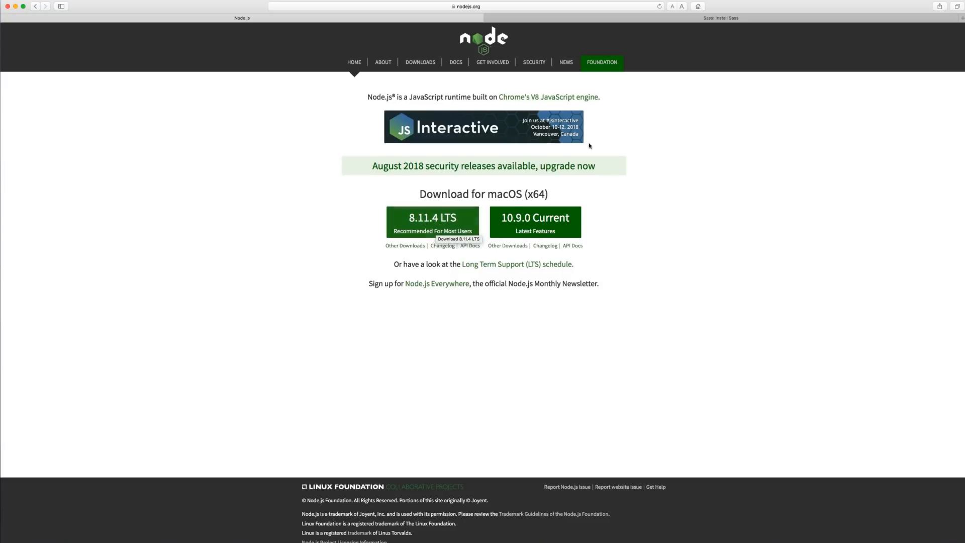
{"action": "left_click", "coordinate": [720, 17]}
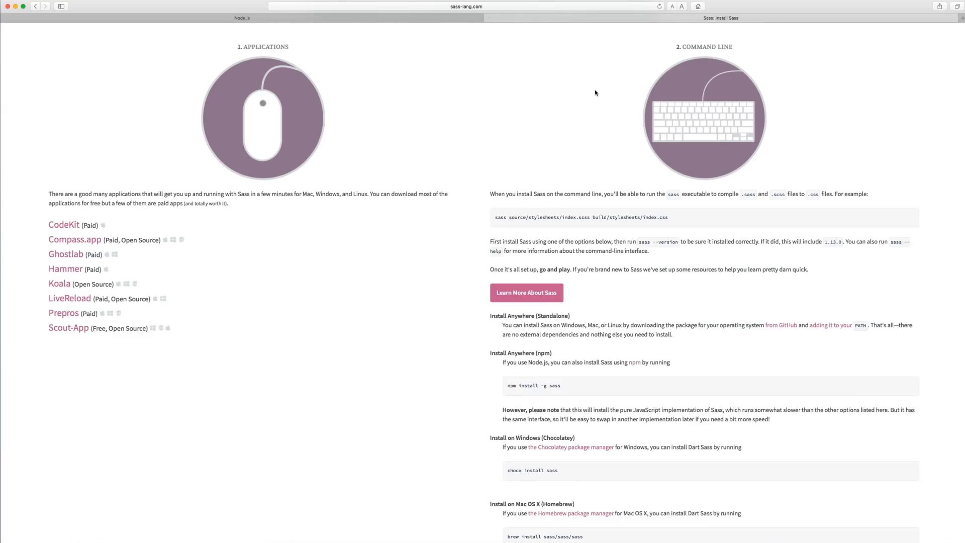
Step: Scroll the Sass Install page and bring up Spotlight Search to launch Terminal
{"action": "scroll", "scroll_direction": "down", "scroll_amount": 3}
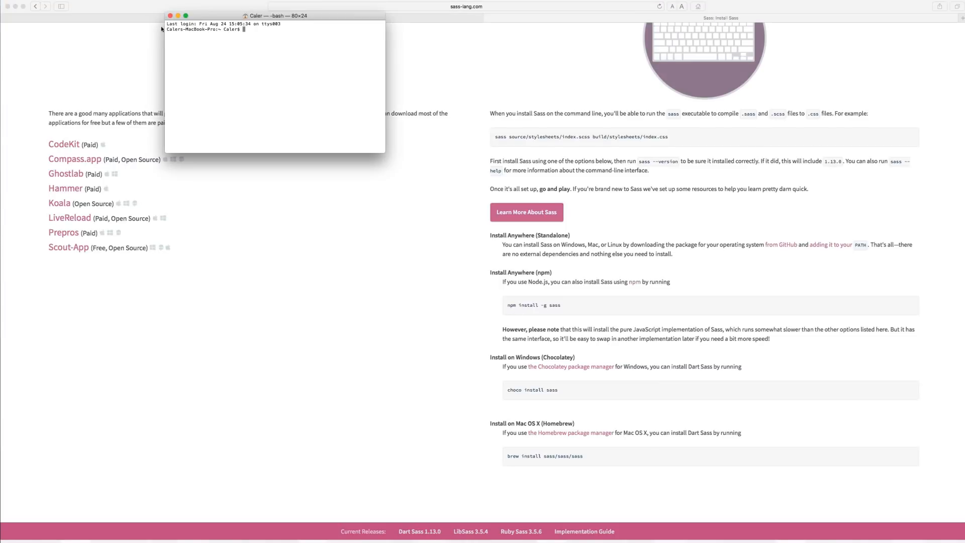
{"action": "mouse_move", "coordinate": [254, 38]}
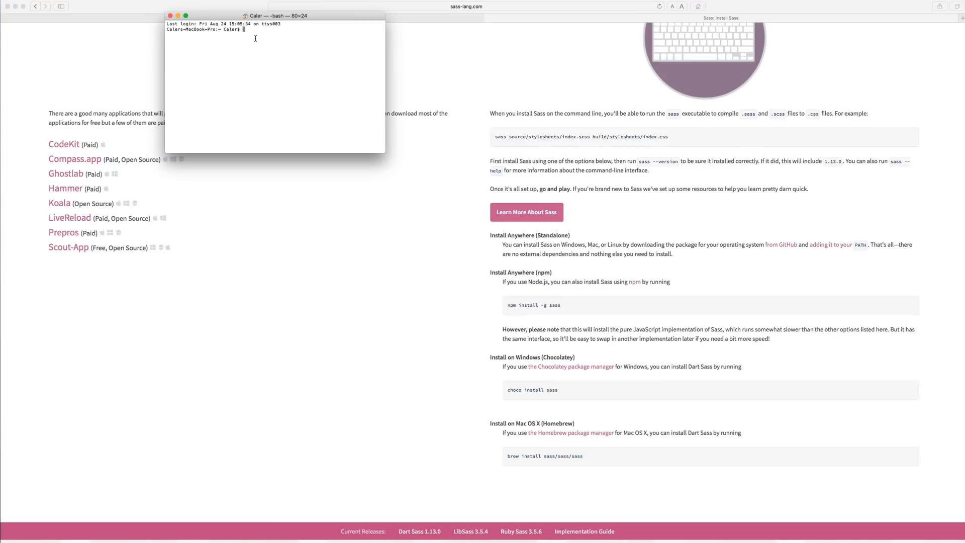
{"action": "key", "text": "cmd+space"}
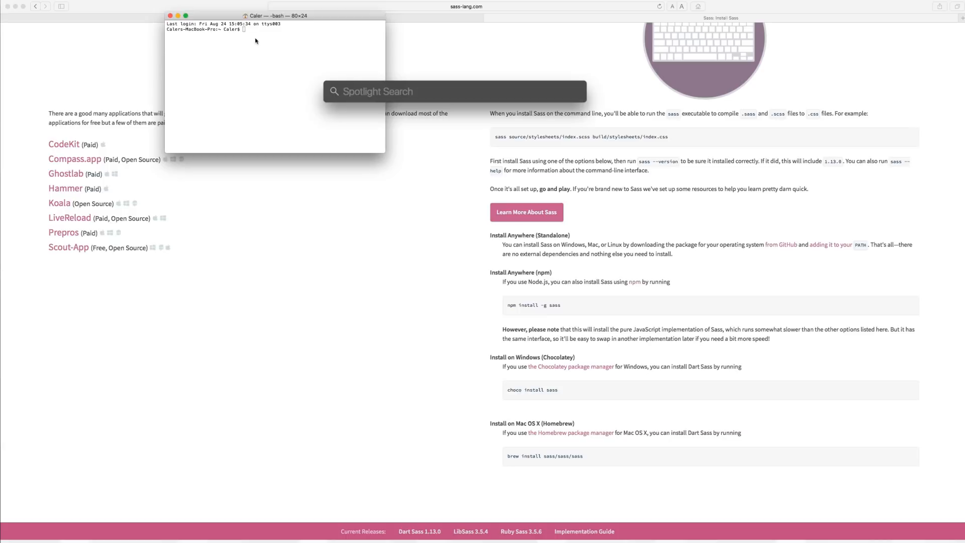
{"action": "mouse_move", "coordinate": [314, 117]}
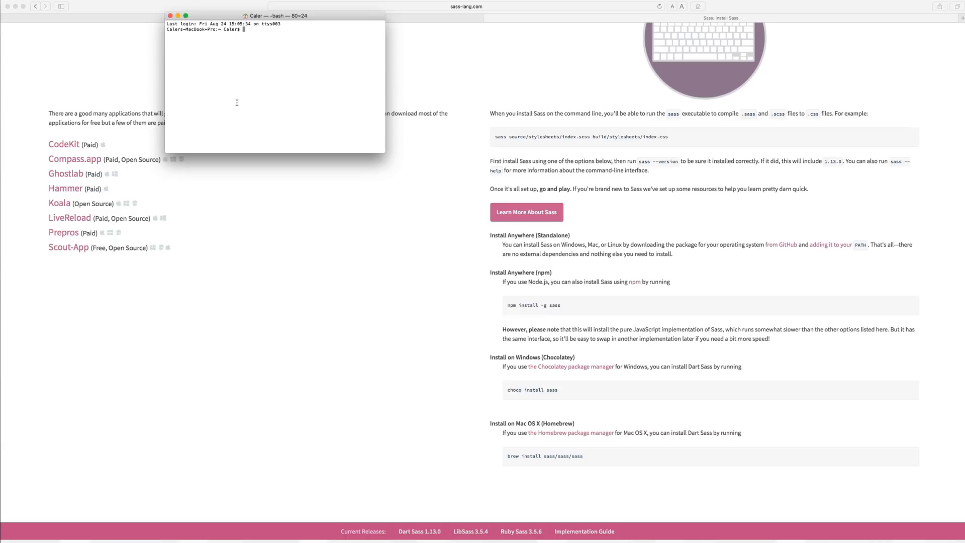
{"action": "mouse_move", "coordinate": [276, 121]}
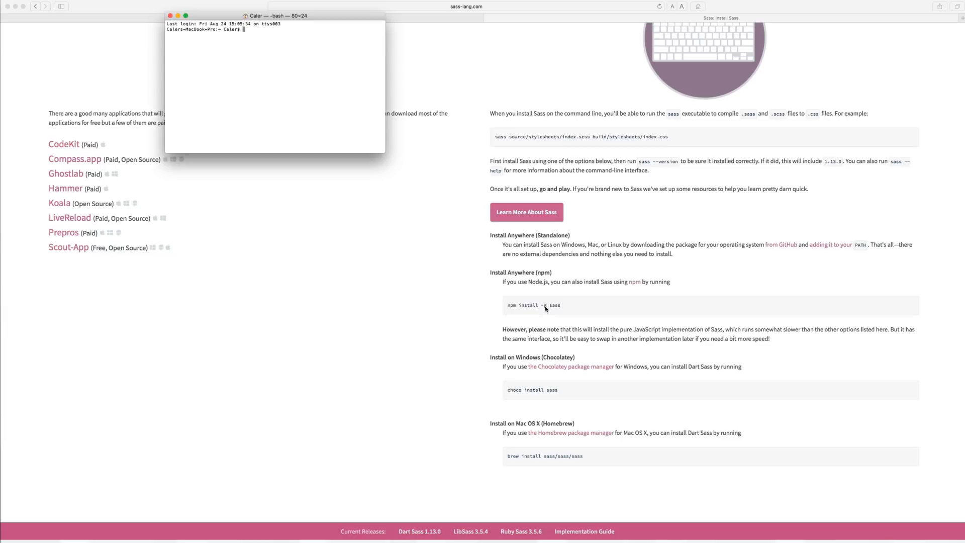
{"action": "mouse_move", "coordinate": [544, 310]}
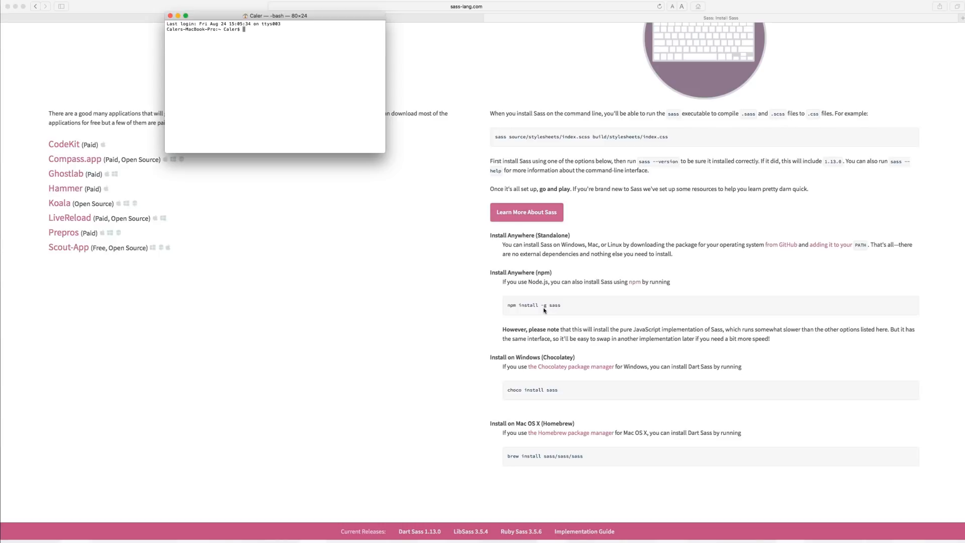
{"action": "mouse_move", "coordinate": [420, 54]}
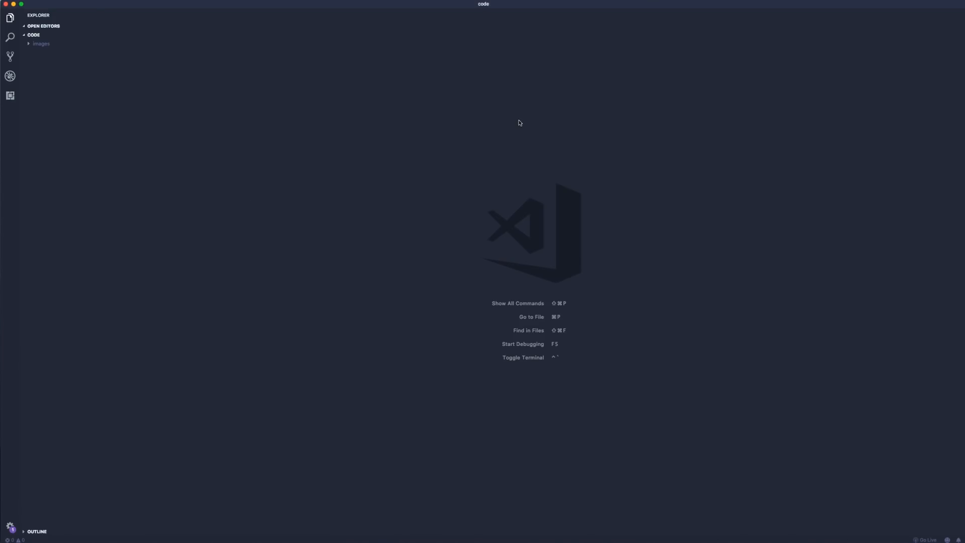
Step: Create a new untitled file and save it as 'main' in the code folder
{"action": "key", "text": "cmd+n"}
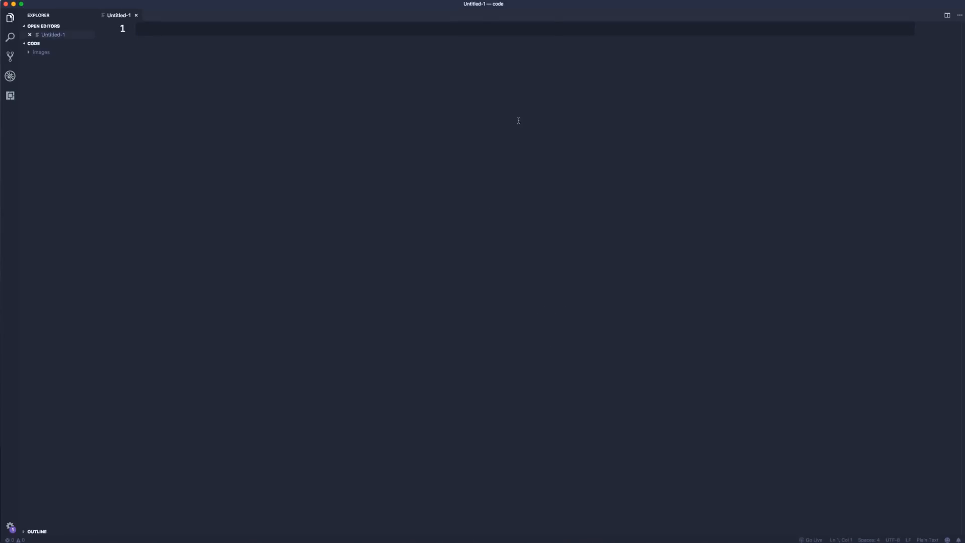
{"action": "key", "text": "cmd+s"}
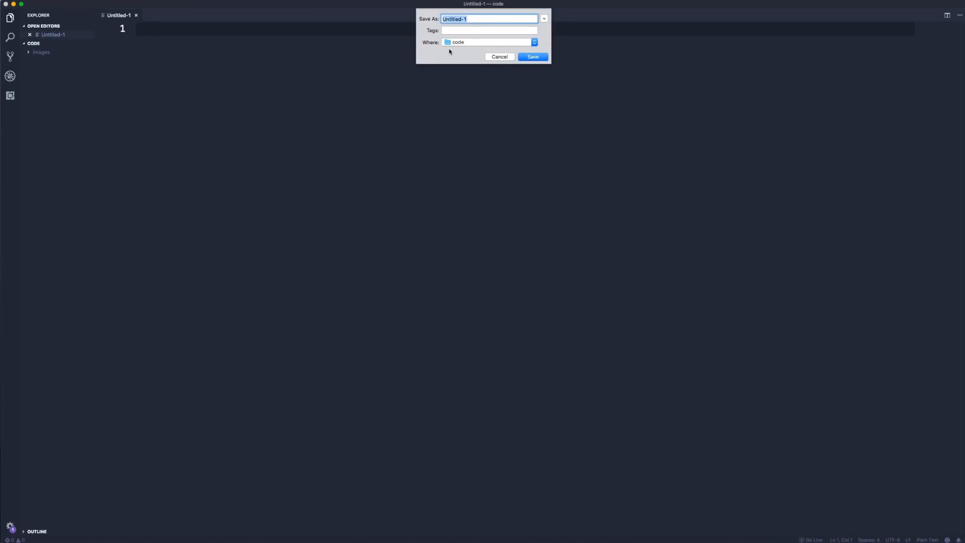
{"action": "type", "text": "main"}
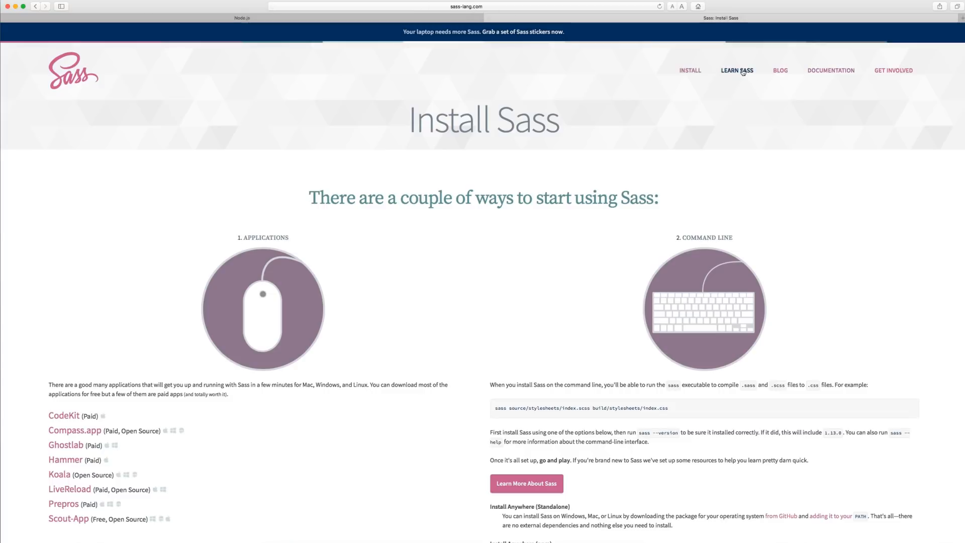
Step: Open Sass Basics and toggle the Variables example between SCSS and indented Sass syntax
{"action": "left_click", "coordinate": [737, 70]}
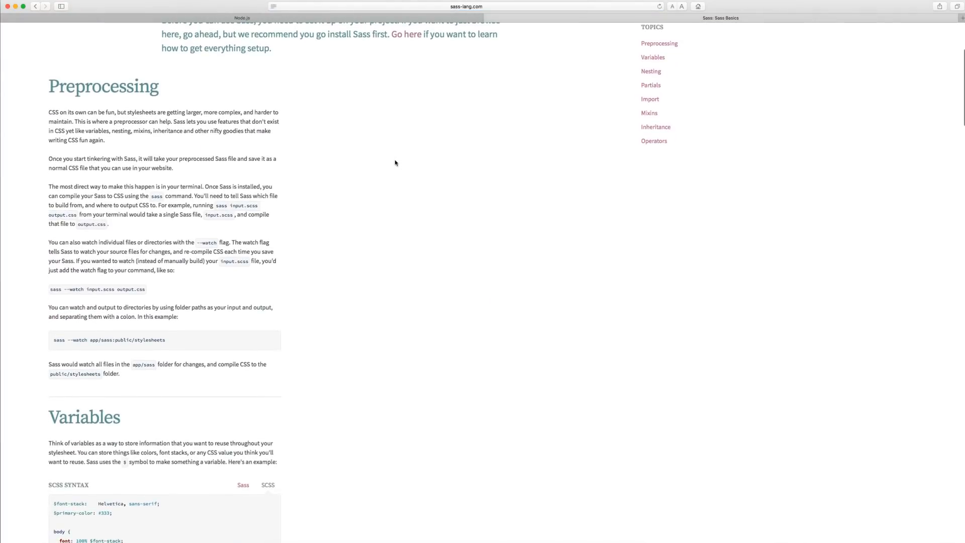
{"action": "scroll", "scroll_direction": "down", "scroll_amount": 3}
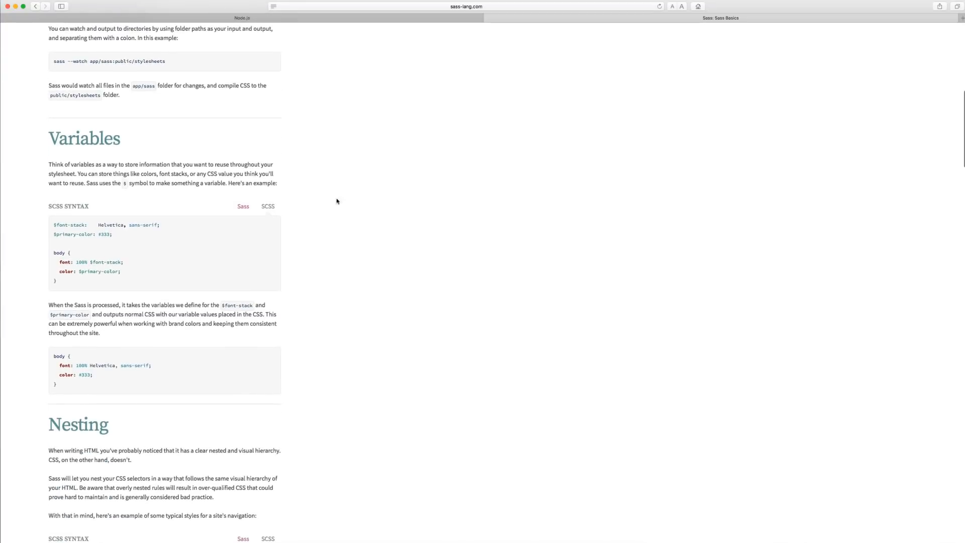
{"action": "mouse_move", "coordinate": [262, 205]}
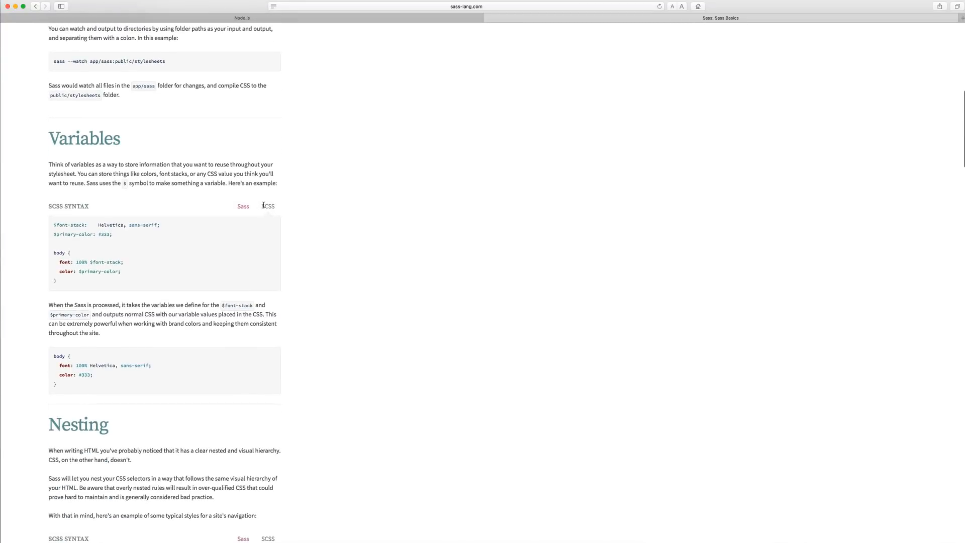
{"action": "left_click", "coordinate": [243, 206]}
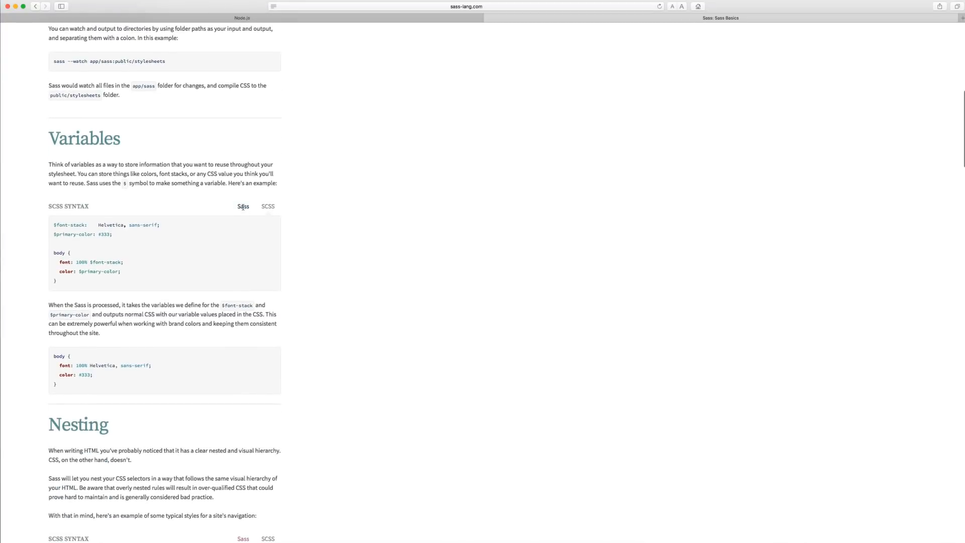
{"action": "left_click", "coordinate": [267, 206]}
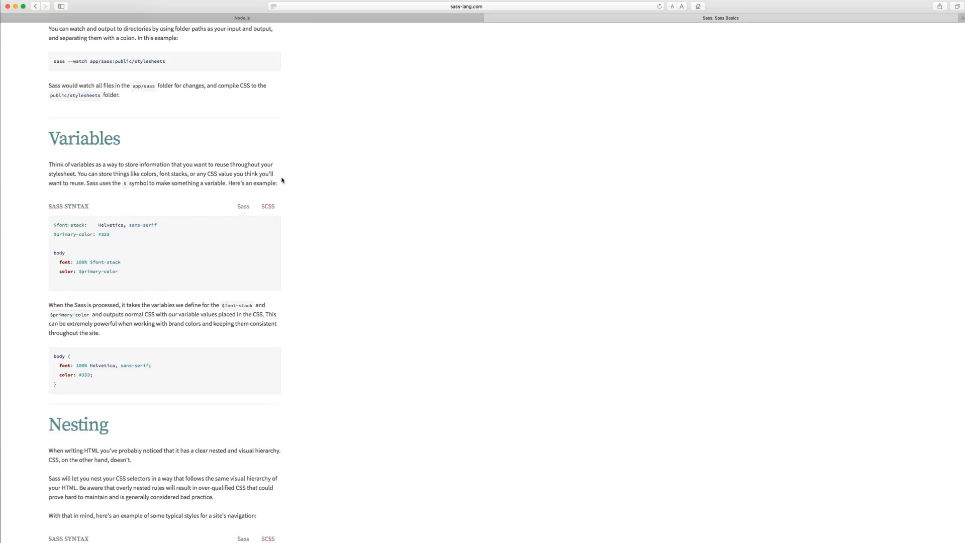
{"action": "mouse_move", "coordinate": [123, 245]}
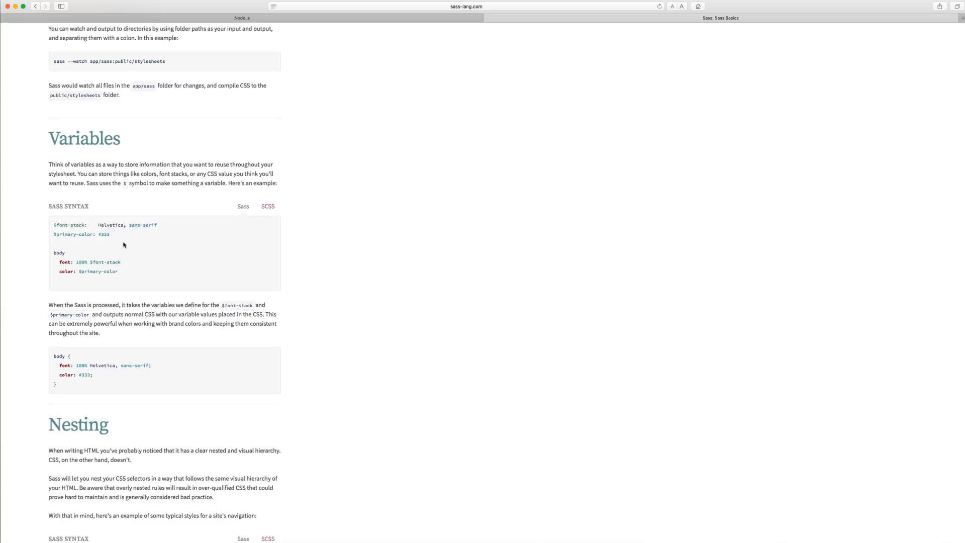
{"action": "left_click", "coordinate": [266, 206]}
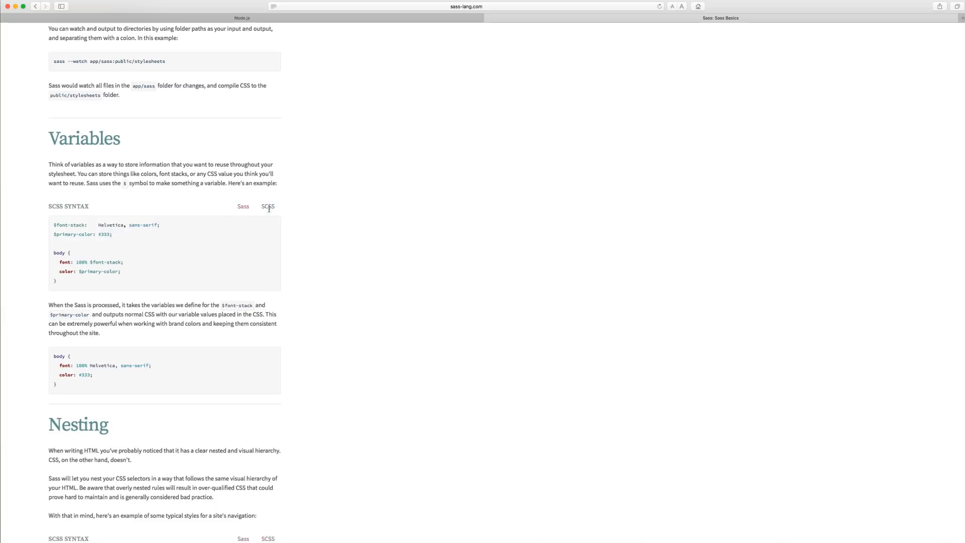
{"action": "scroll", "scroll_direction": "up", "scroll_amount": 3}
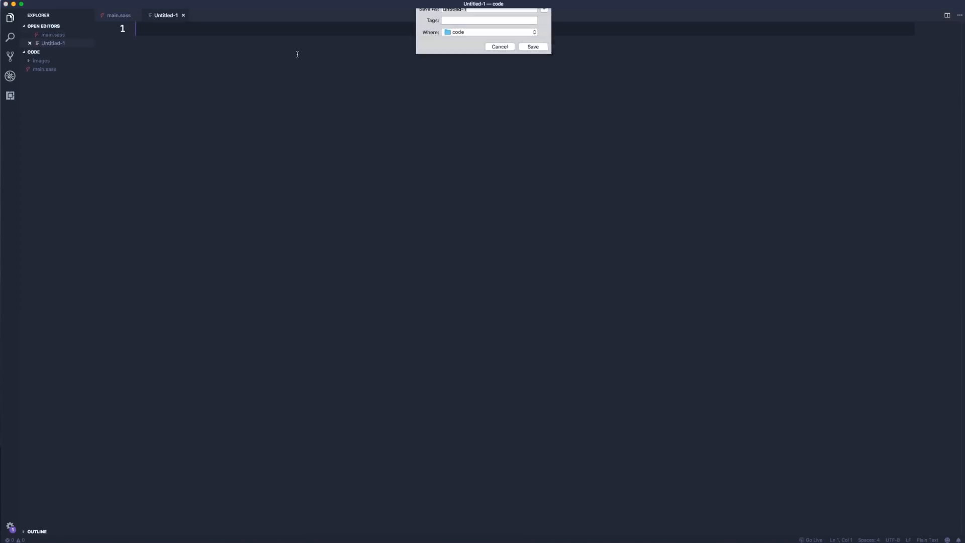
Step: Save the new file as main.css in the code folder beside main.sass
{"action": "type", "text": "main"}
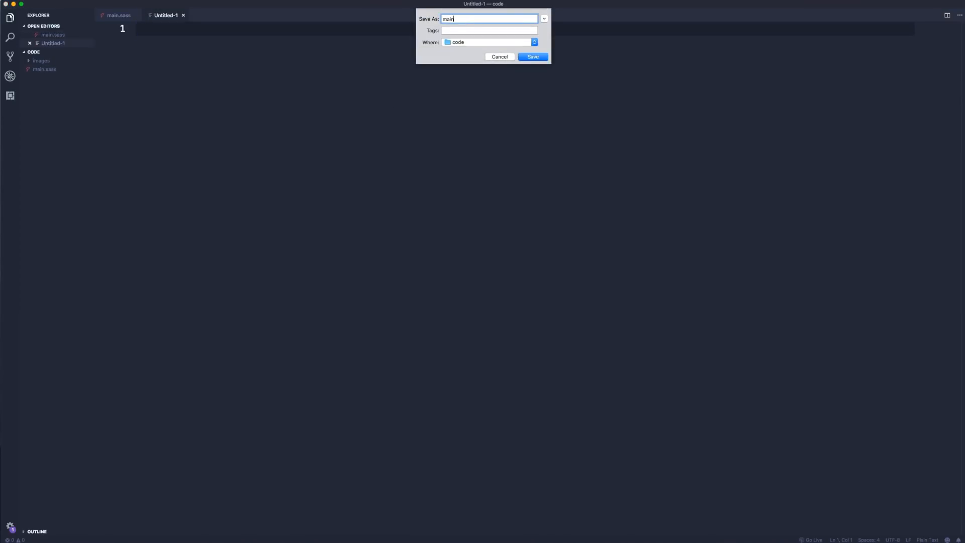
{"action": "left_click", "coordinate": [532, 56]}
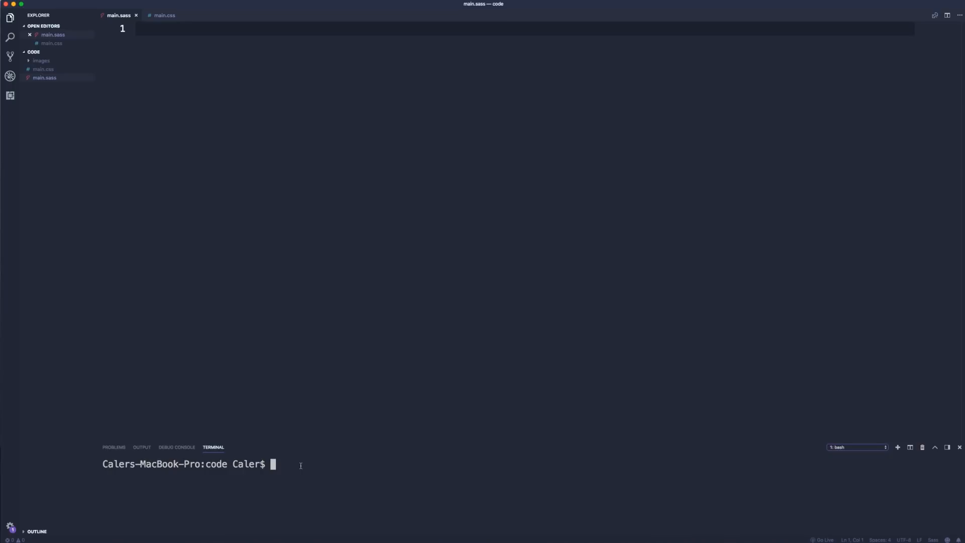
Step: Type the command 'sass --watch main.sass:main.c' in the terminal, without running it
{"action": "type", "text": "sass"}
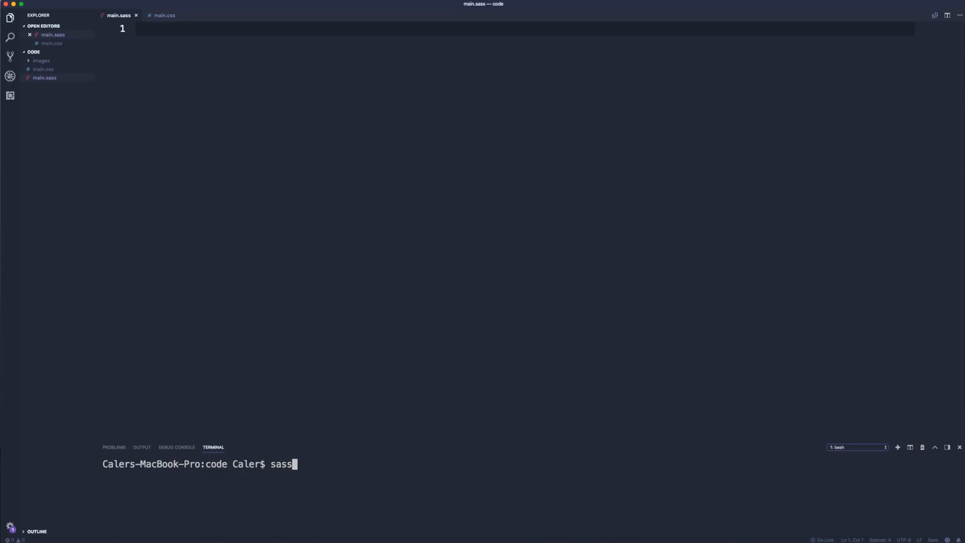
{"action": "type", "text": "--"}
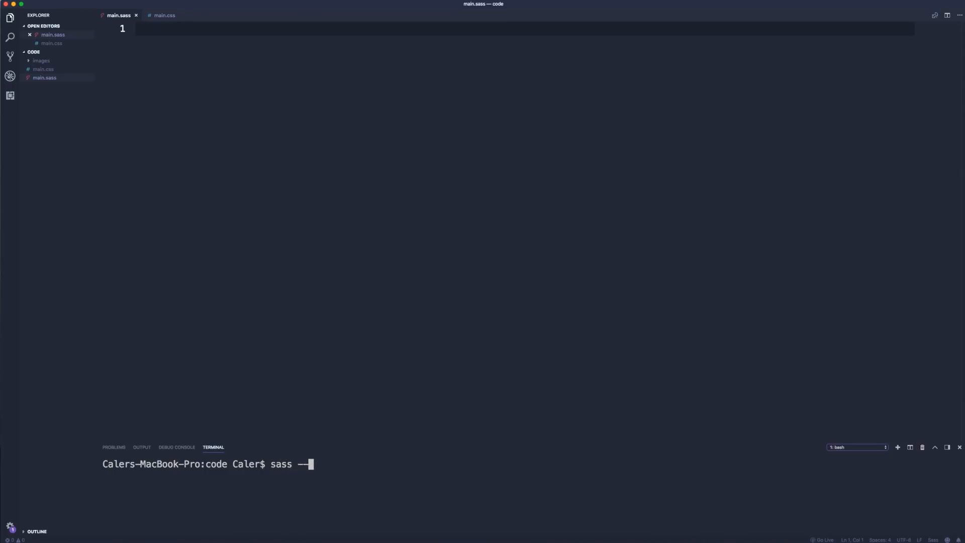
{"action": "type", "text": "watch"}
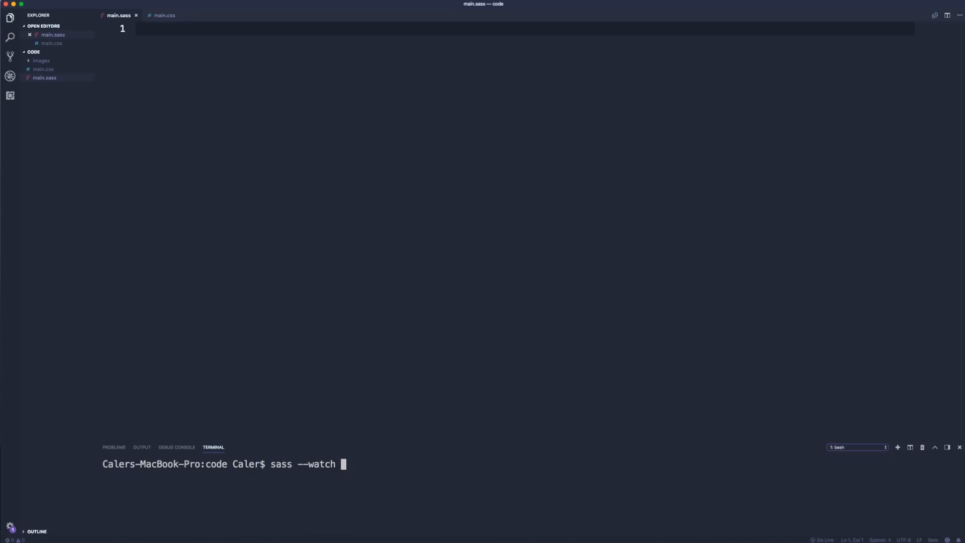
{"action": "type", "text": "main."}
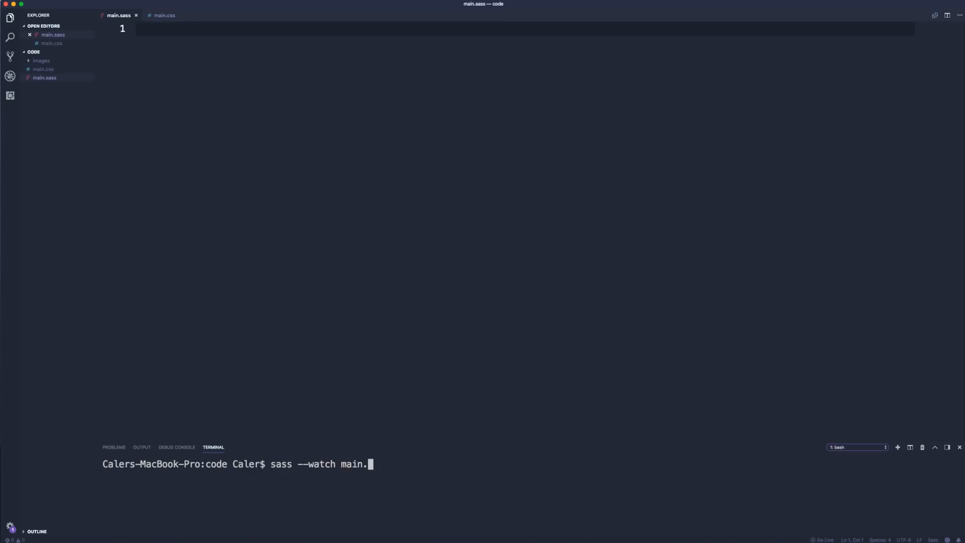
{"action": "type", "text": "sass"}
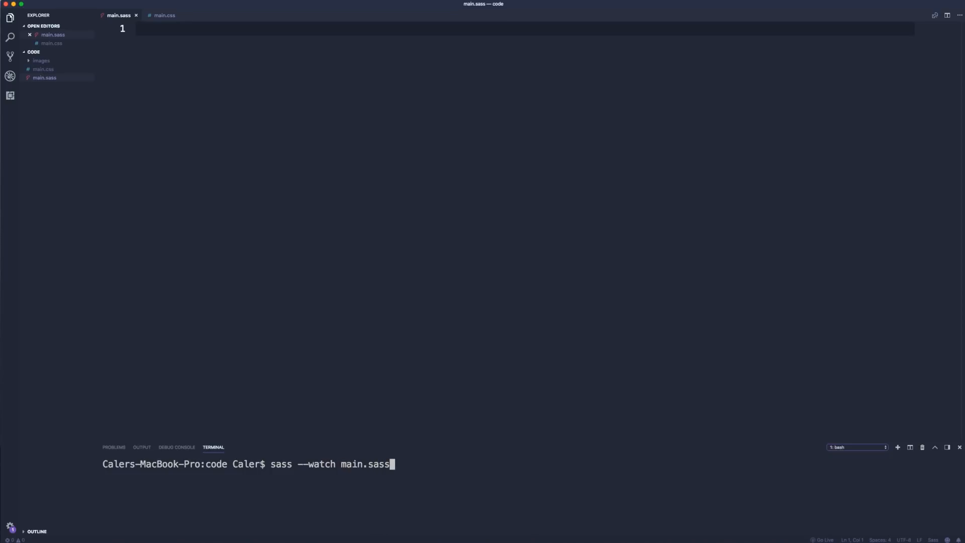
{"action": "type", "text": ":"}
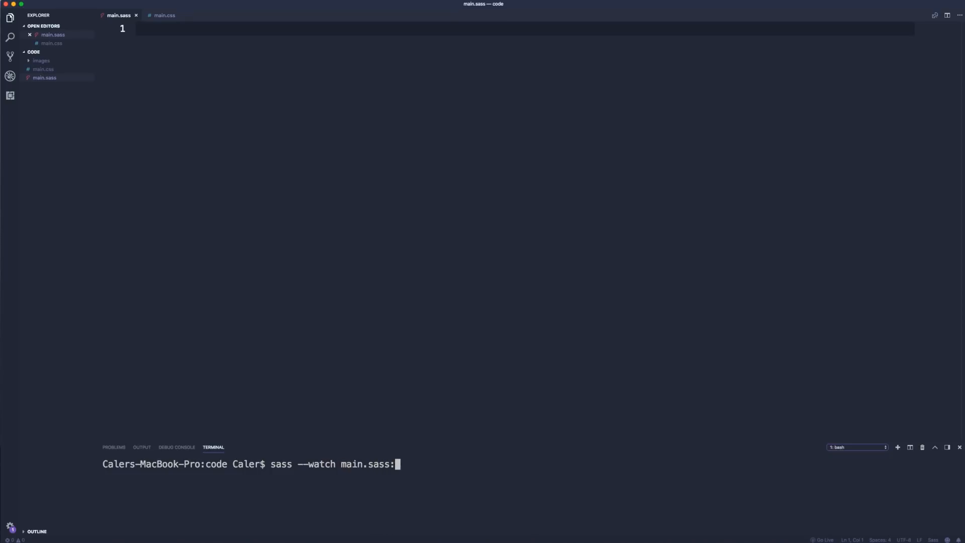
{"action": "type", "text": "m"}
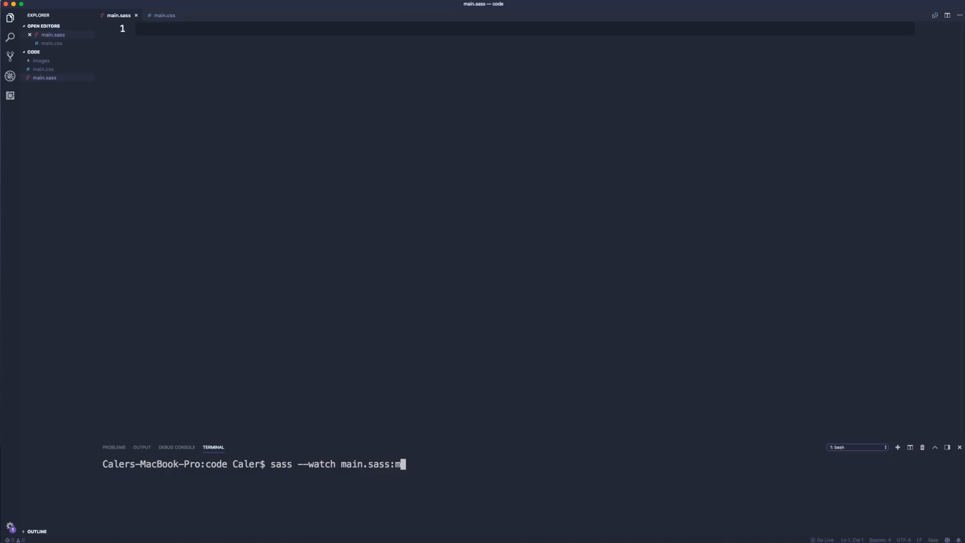
{"action": "type", "text": "ain.c"}
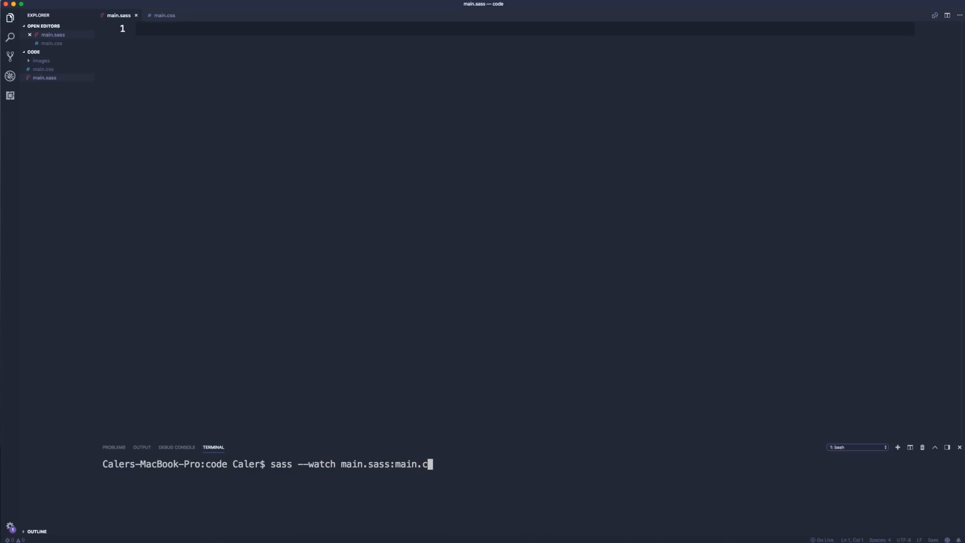